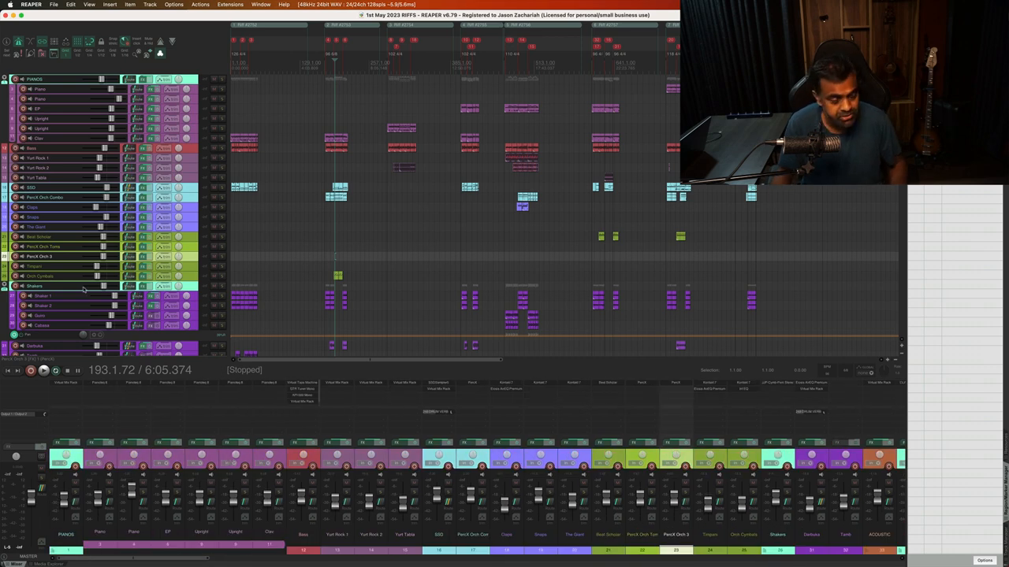
# Scroll through the track panel to review the 1st May 2023 RIFFS session's tracks.
pyautogui.scroll(-3)
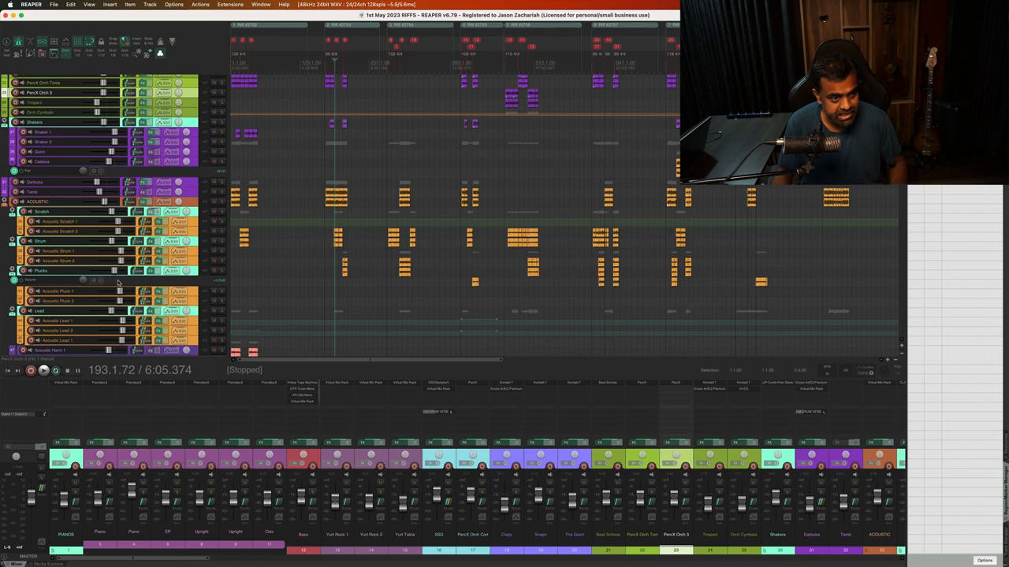
pyautogui.scroll(-3)
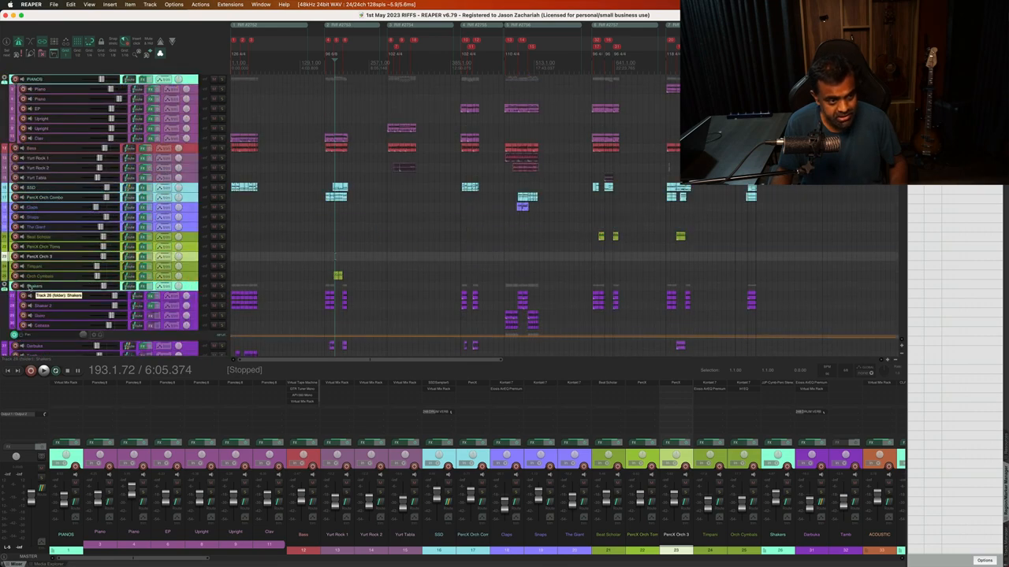
pyautogui.scroll(-3)
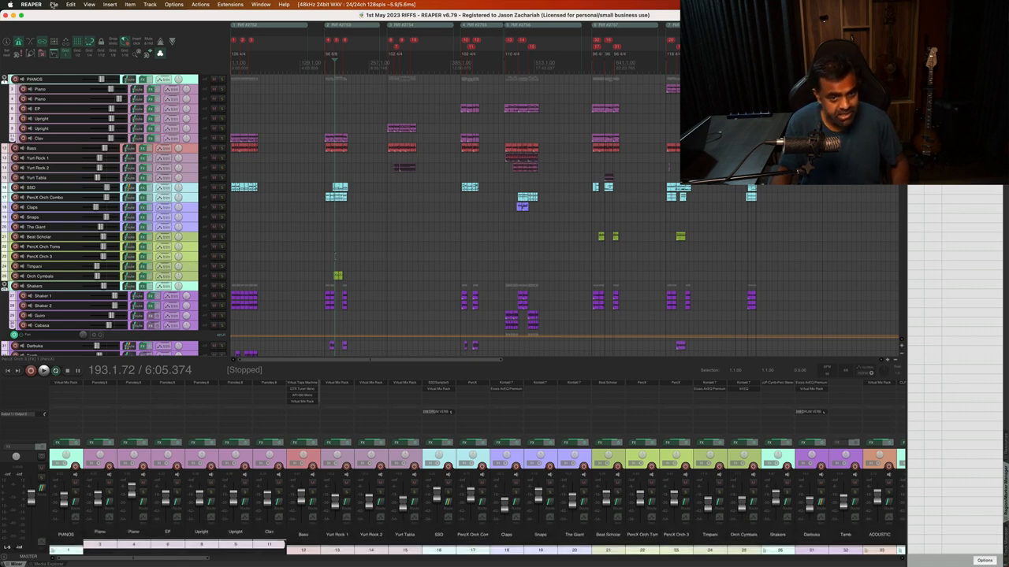
# Start a new project in its own tab from the File menu.
pyautogui.click(53, 5)
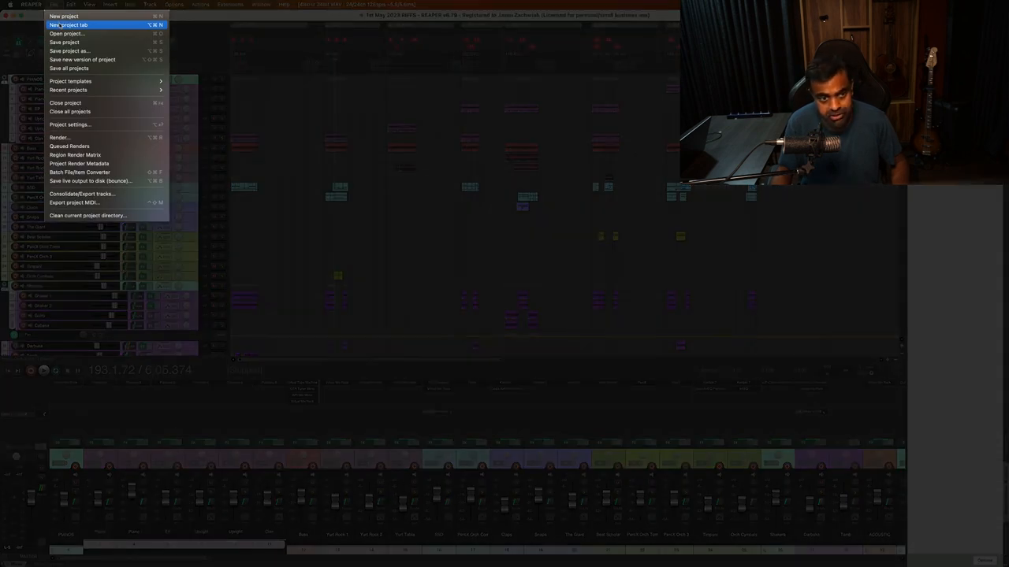
pyautogui.click(68, 25)
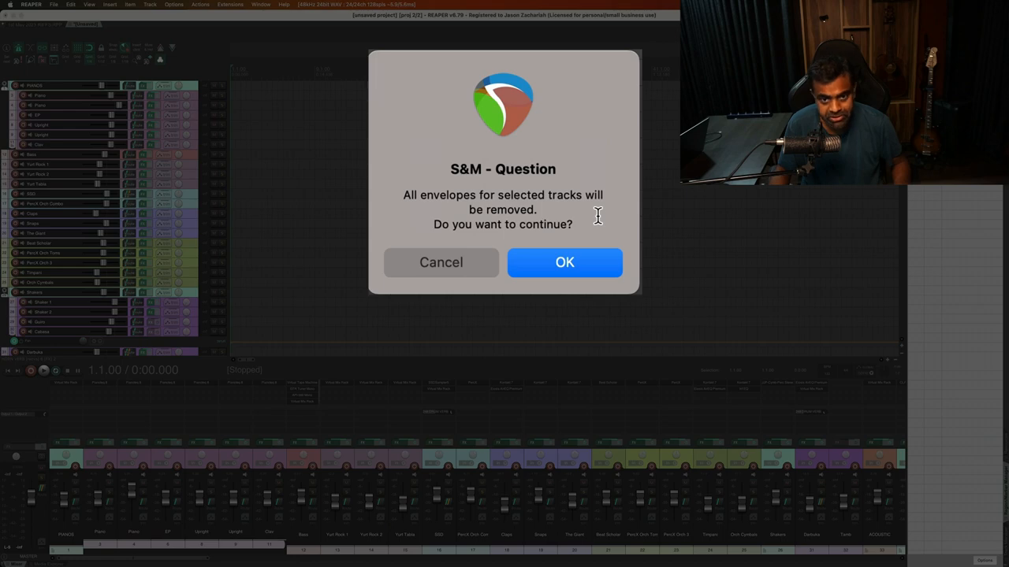
pyautogui.moveTo(564, 262)
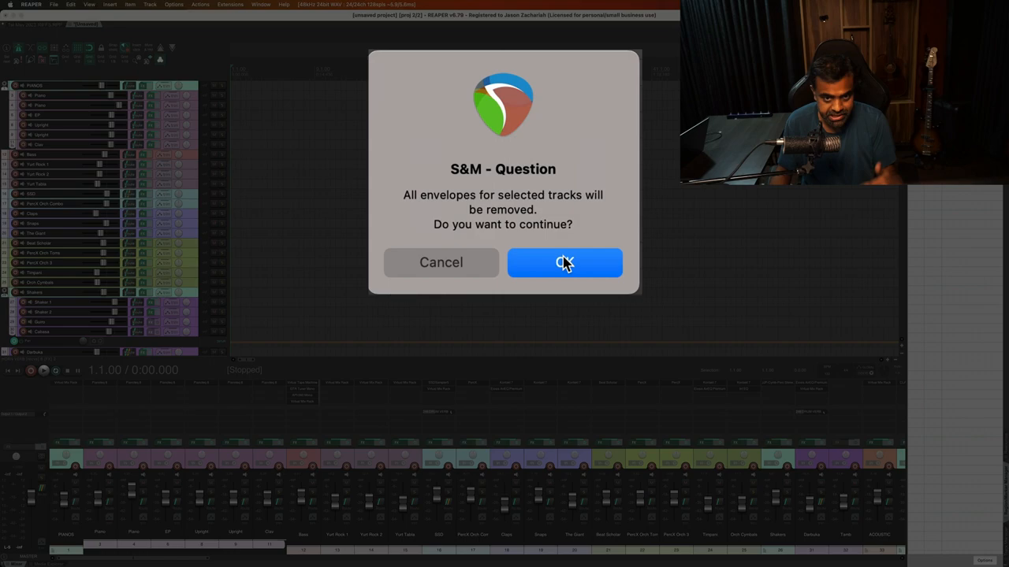
# Confirm removing all envelopes from the pasted tracks in the S&M Question dialog.
pyautogui.click(564, 262)
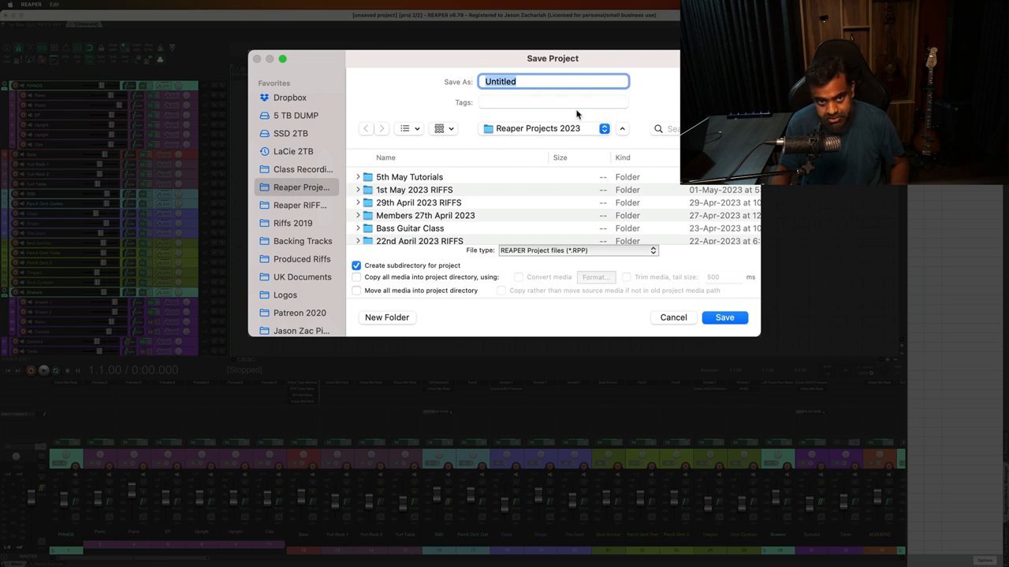
# Save the new project as '11th May 2023 RIFFS' in the Reaper Projects 2023 folder.
pyautogui.write('11th May 2023 RIFFS')
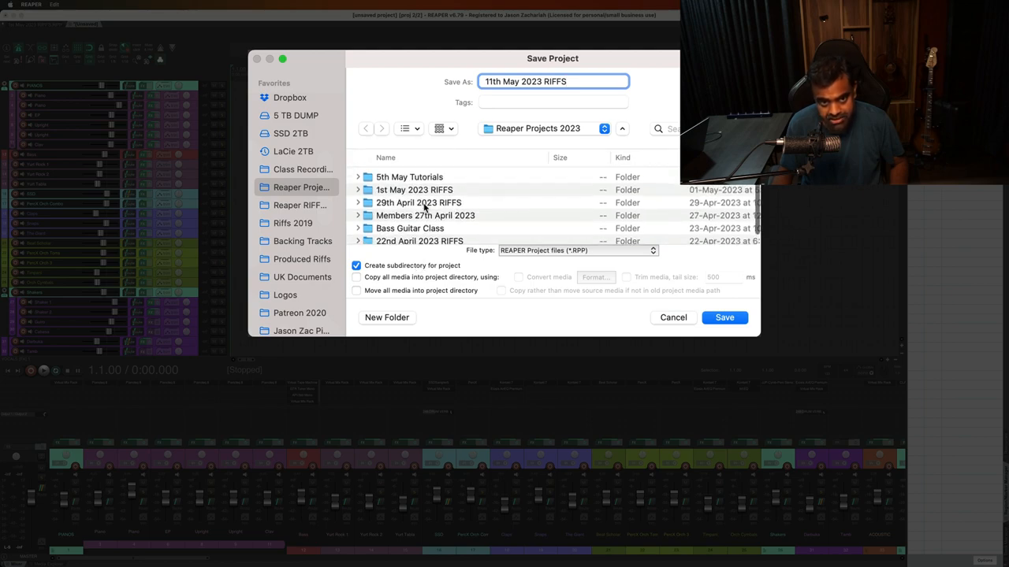
pyautogui.click(723, 317)
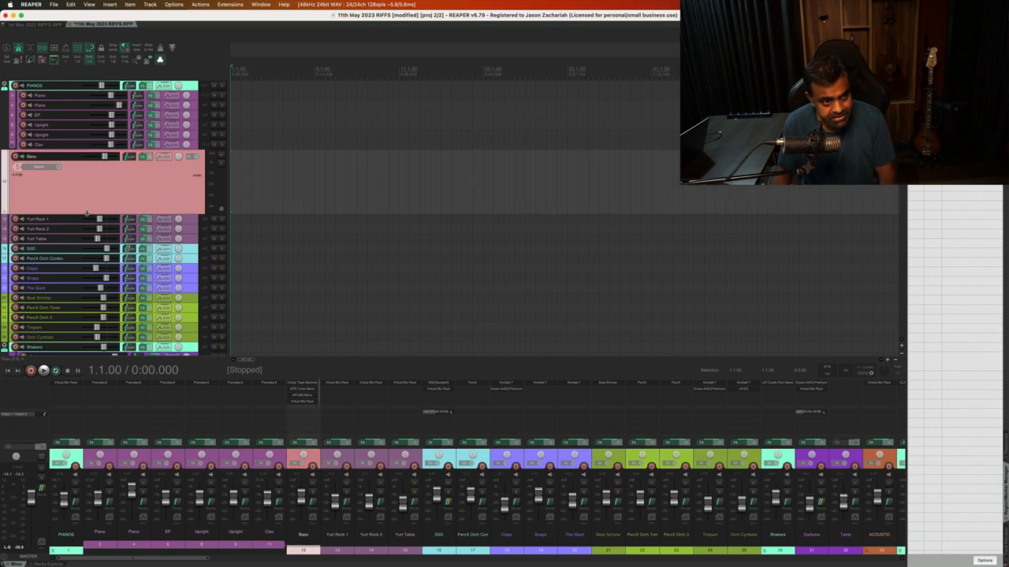
pyautogui.scroll(-3)
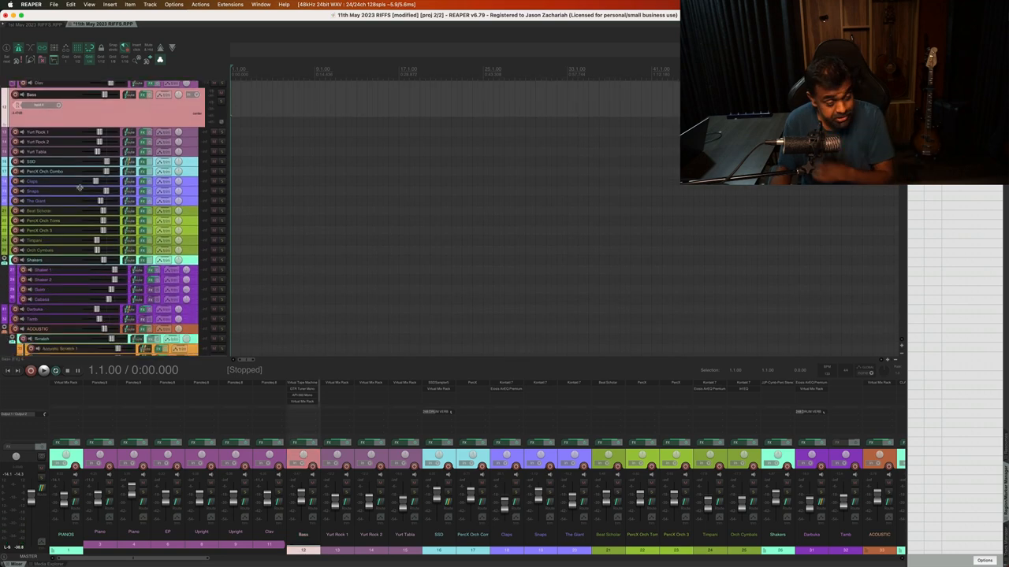
pyautogui.scroll(-3)
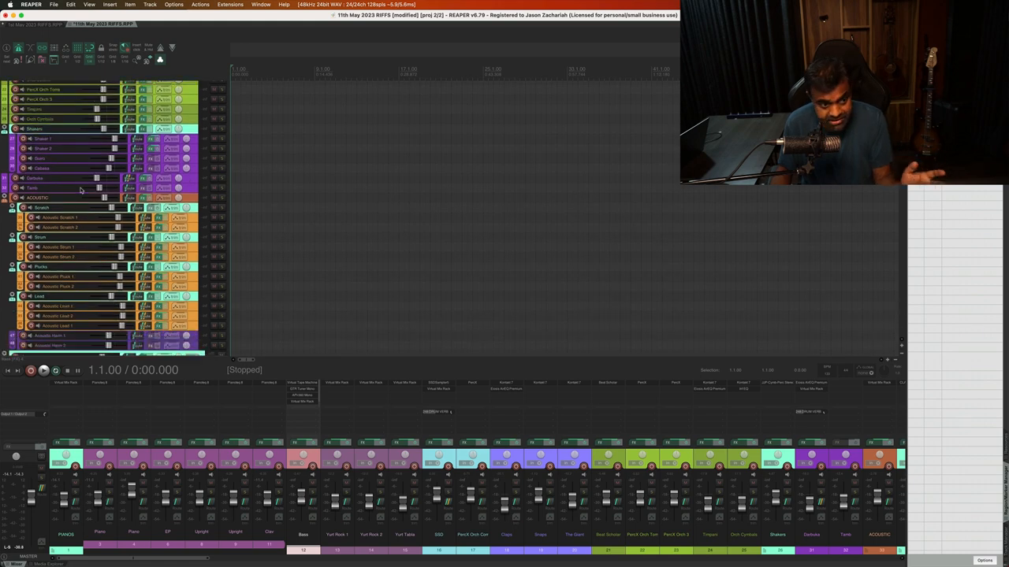
pyautogui.scroll(-3)
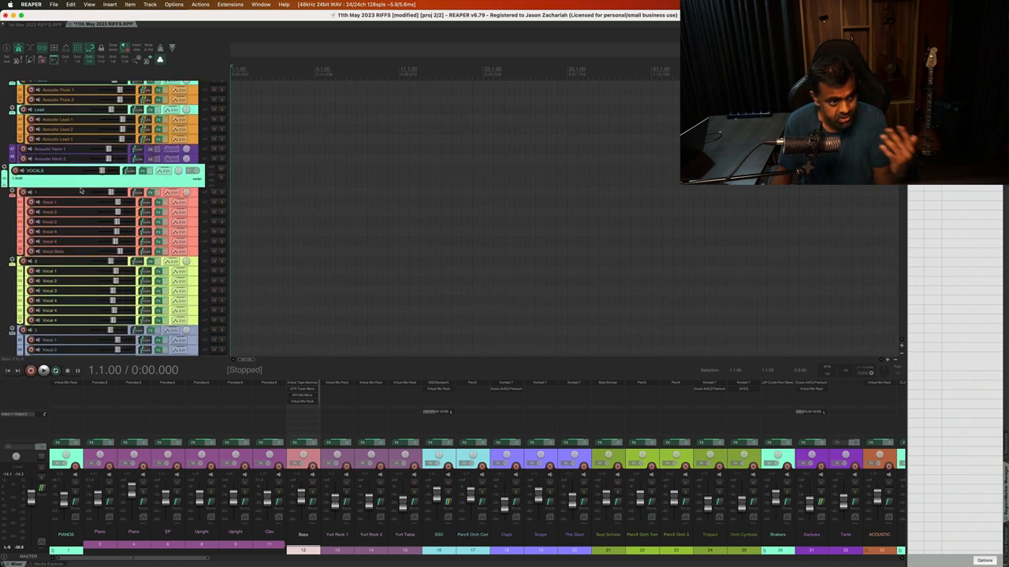
pyautogui.scroll(-3)
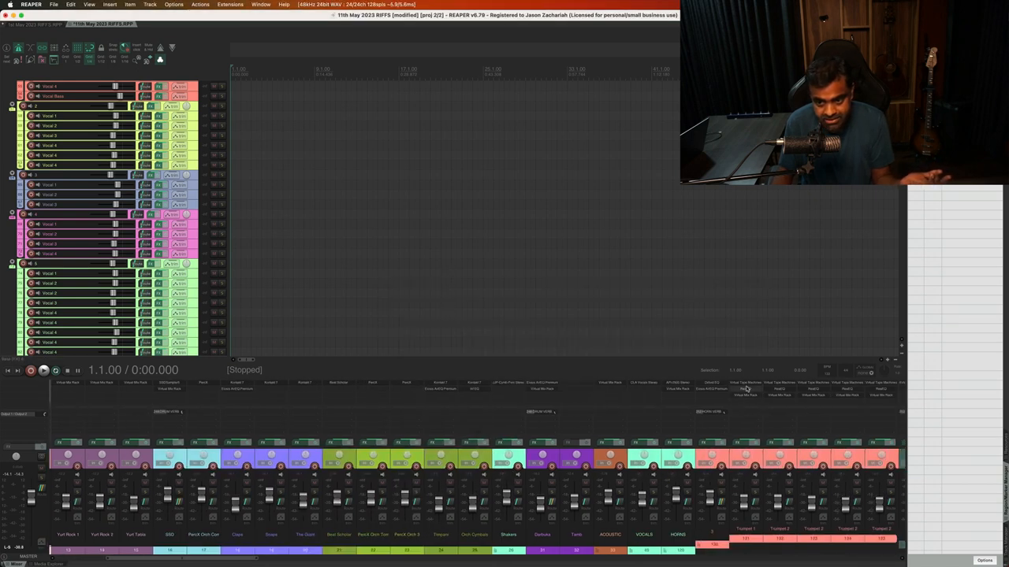
pyautogui.click(744, 388)
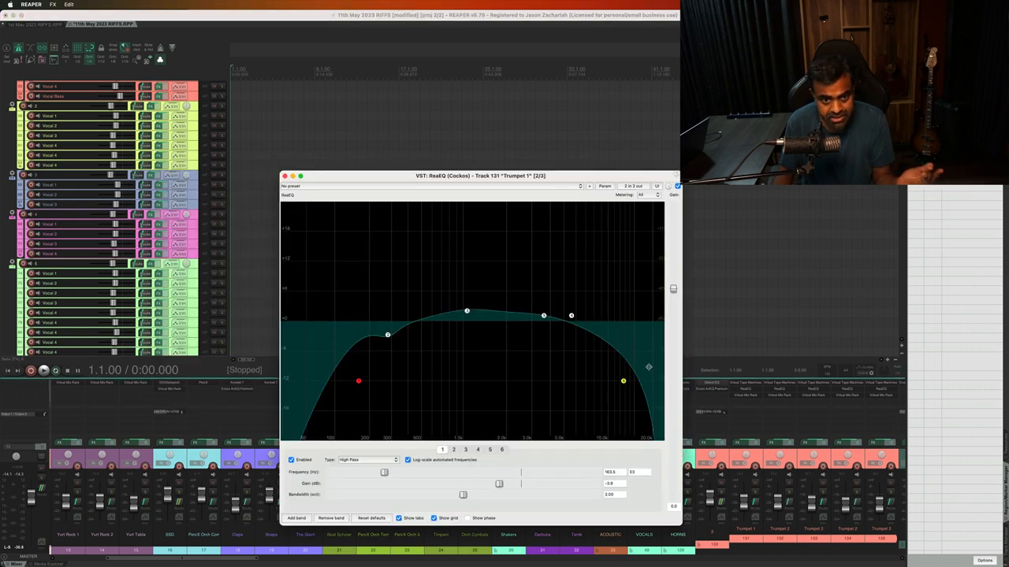
pyautogui.click(283, 175)
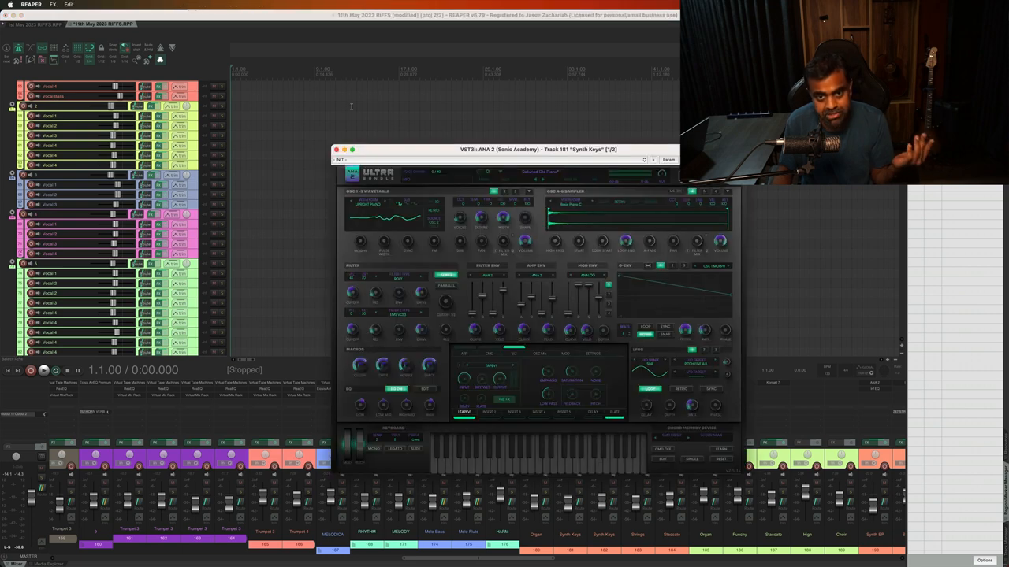
pyautogui.click(334, 150)
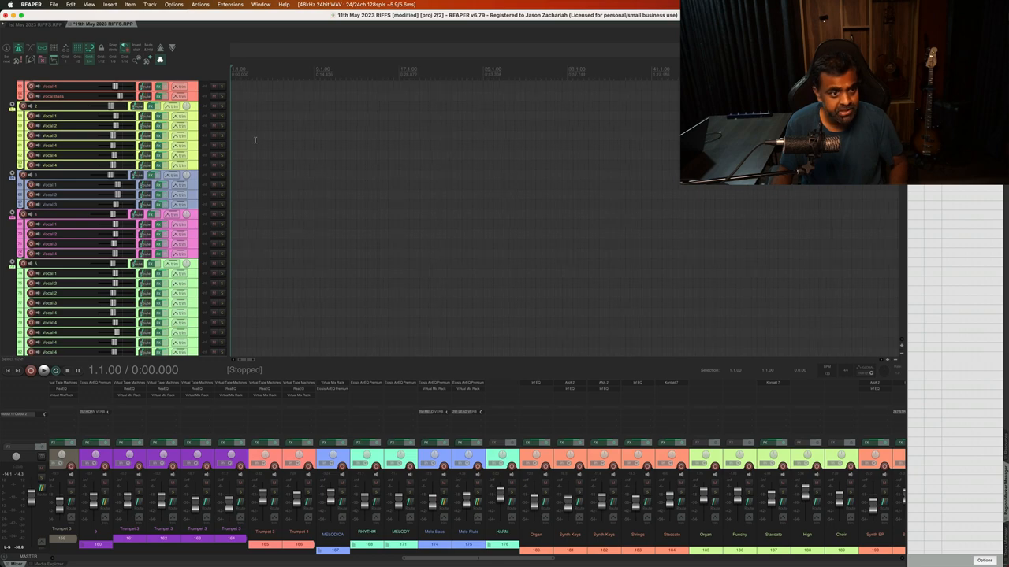
pyautogui.scroll(-3)
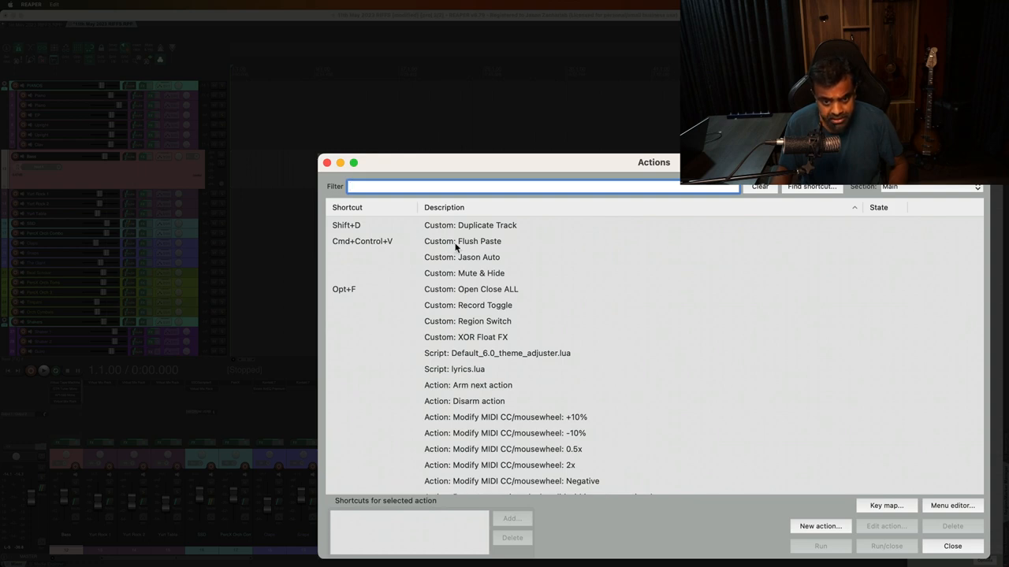
# Select 'Custom: Flush Paste' in the action list and bring it up for editing.
pyautogui.click(462, 241)
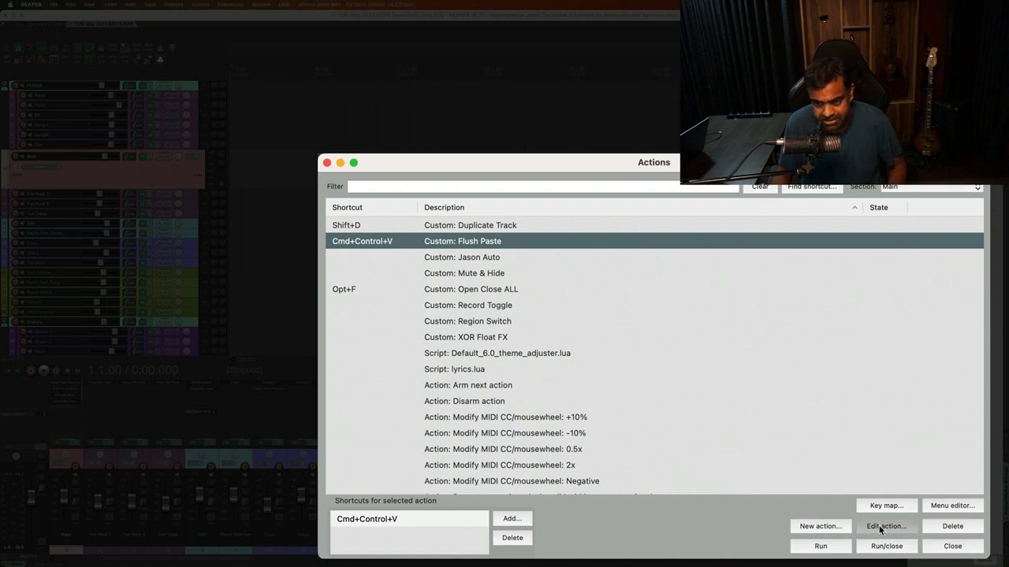
pyautogui.click(885, 526)
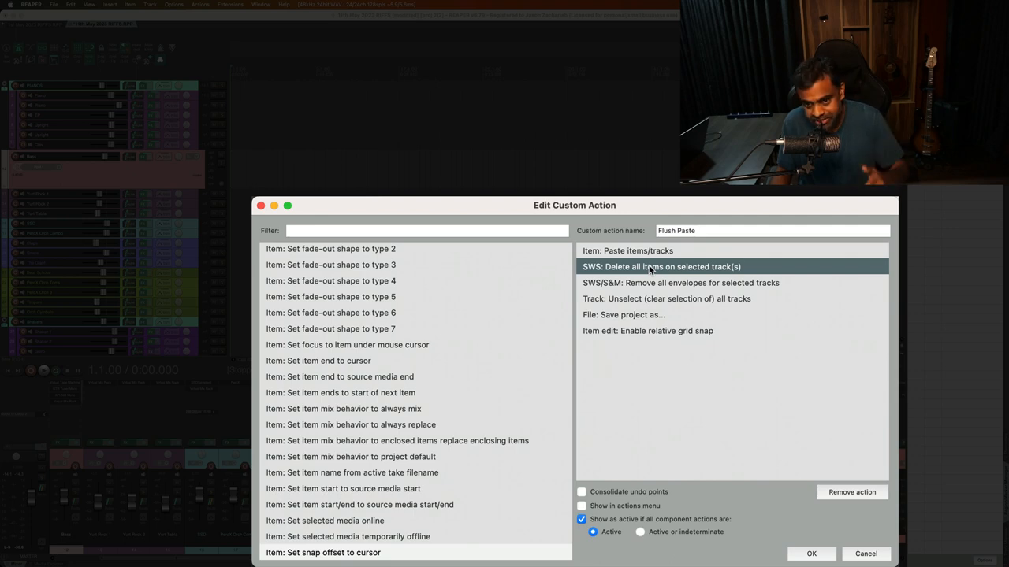
pyautogui.moveTo(646, 271)
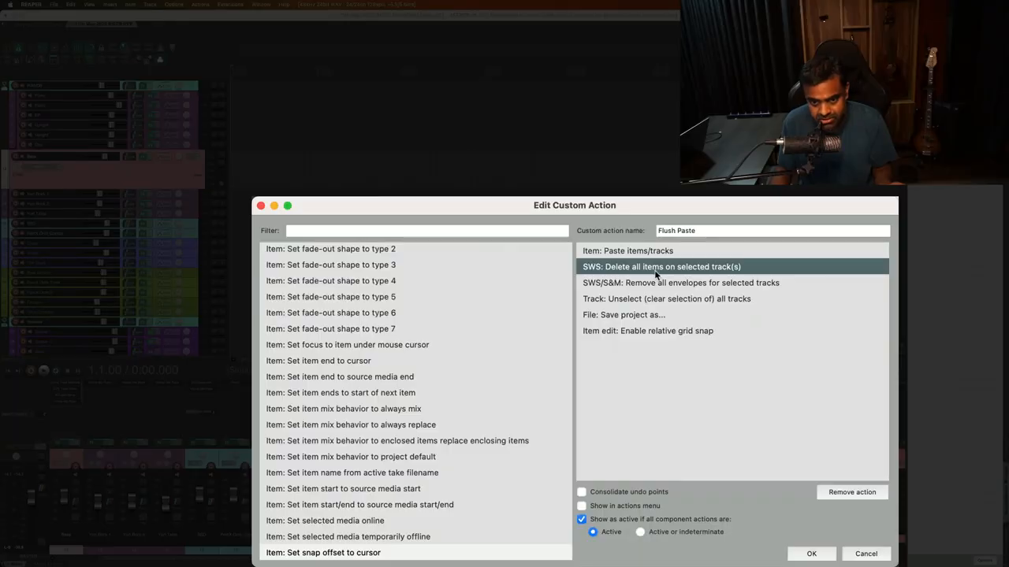
pyautogui.click(681, 284)
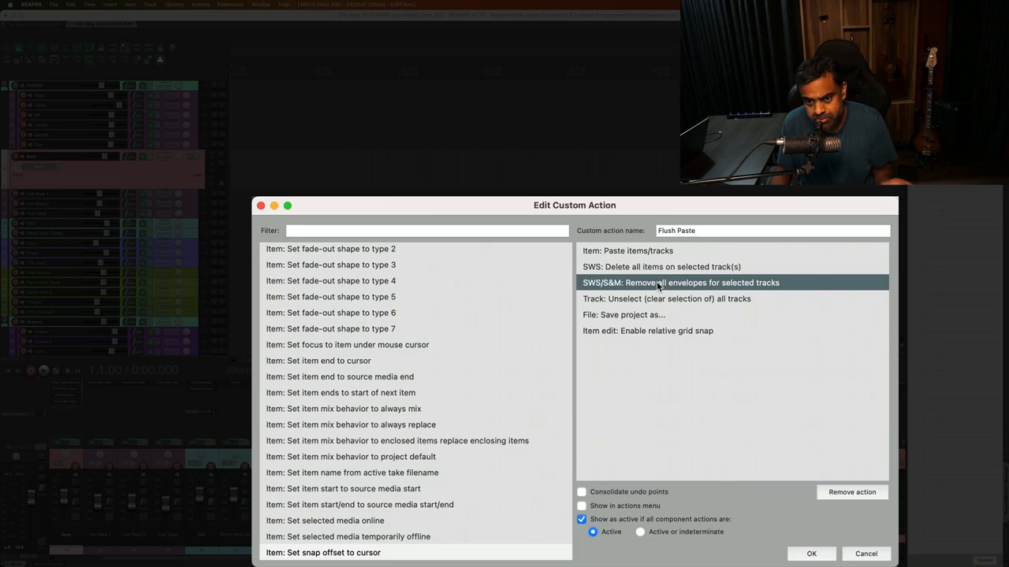
pyautogui.click(665, 300)
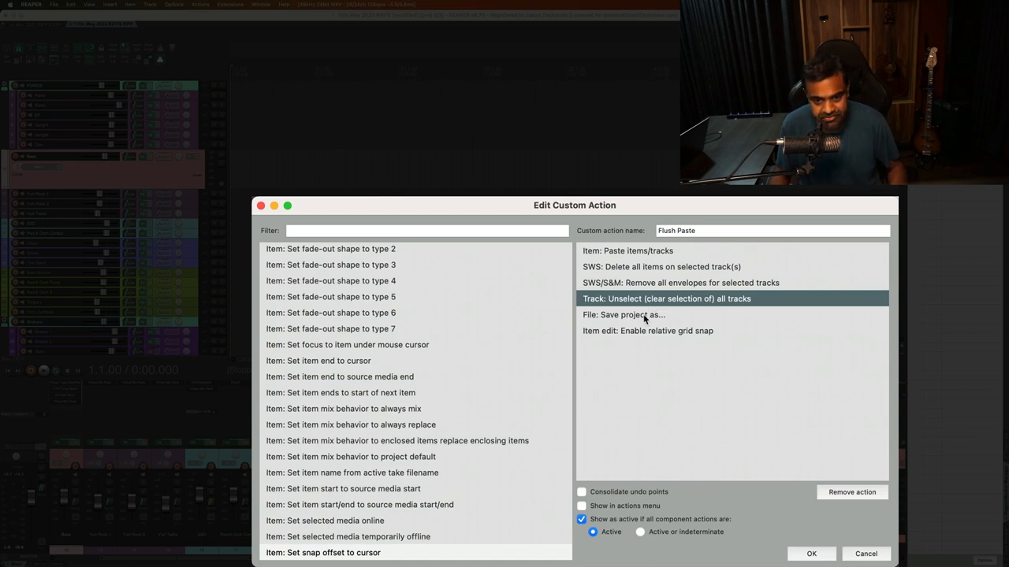
pyautogui.click(622, 315)
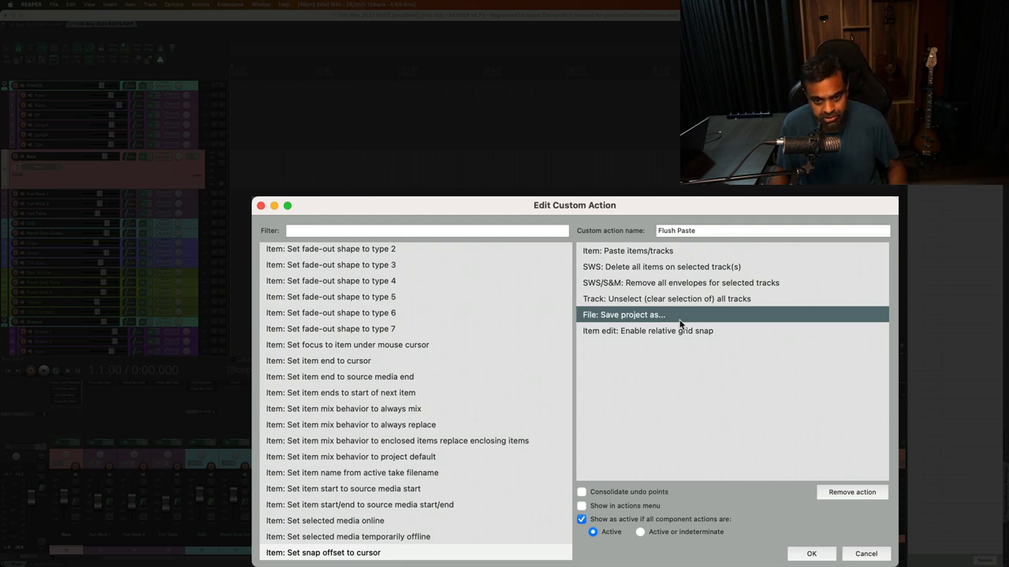
pyautogui.click(646, 331)
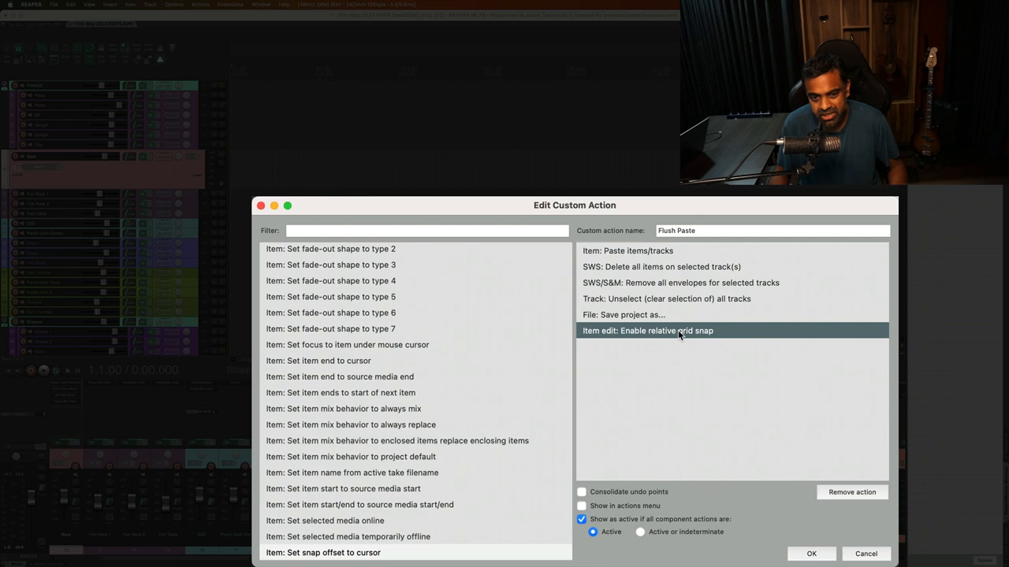
pyautogui.moveTo(638, 337)
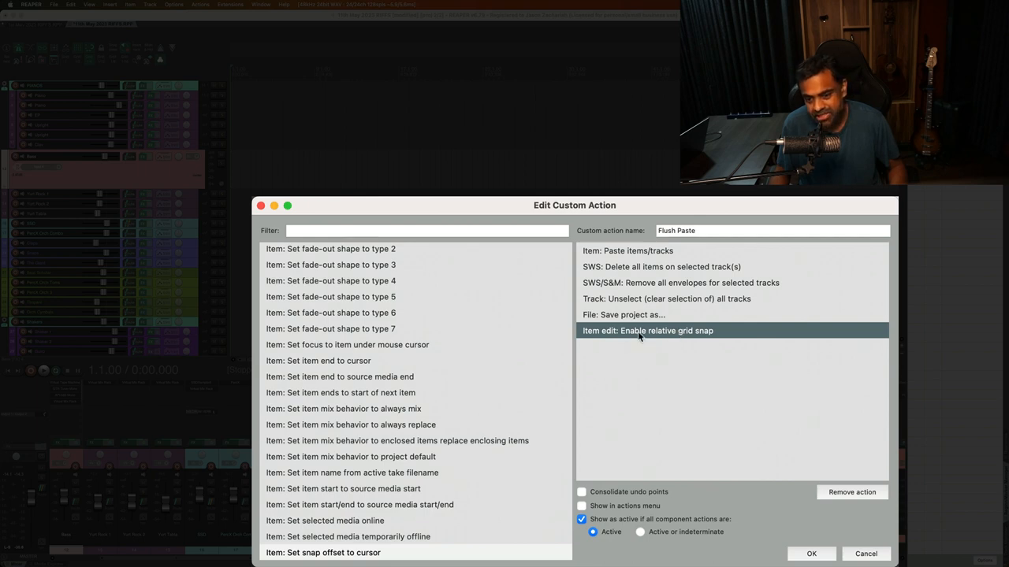